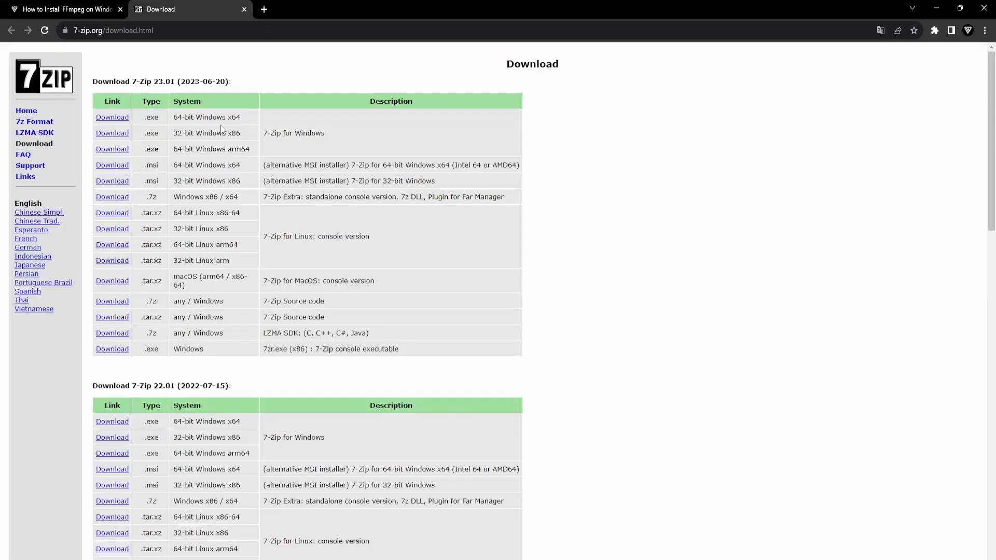
mouse_move(111, 58)
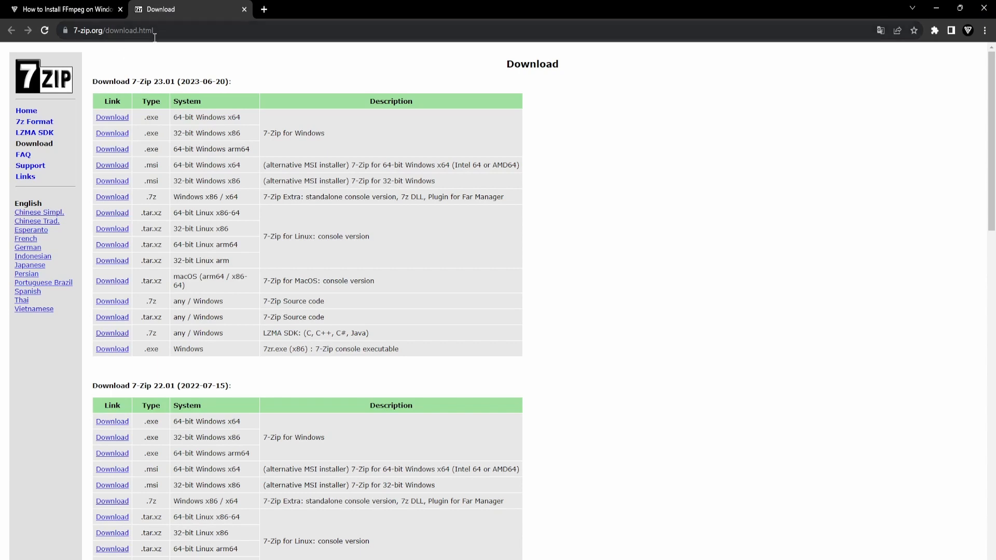
mouse_move(113, 120)
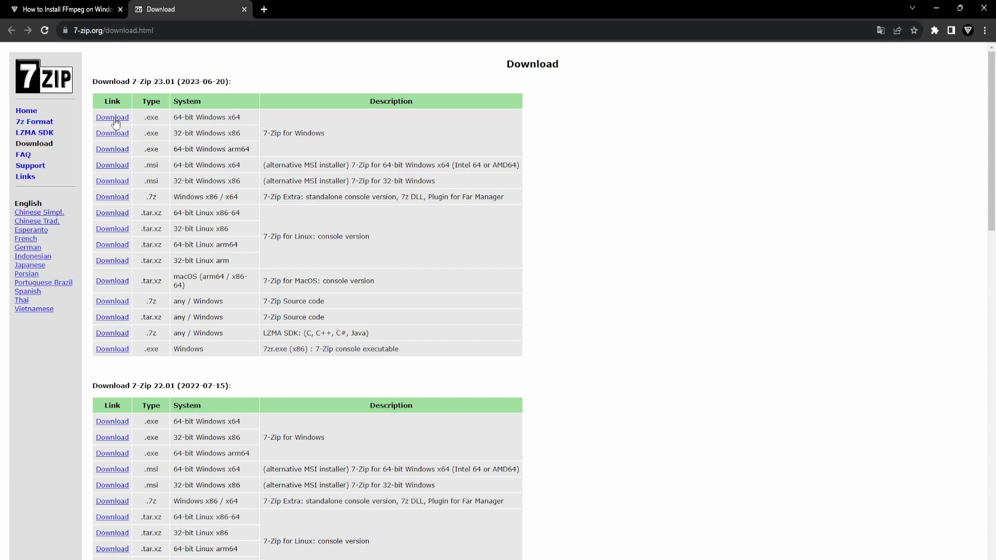
Download the 64-bit Windows x64 installer of 7-Zip 23.01
click(112, 116)
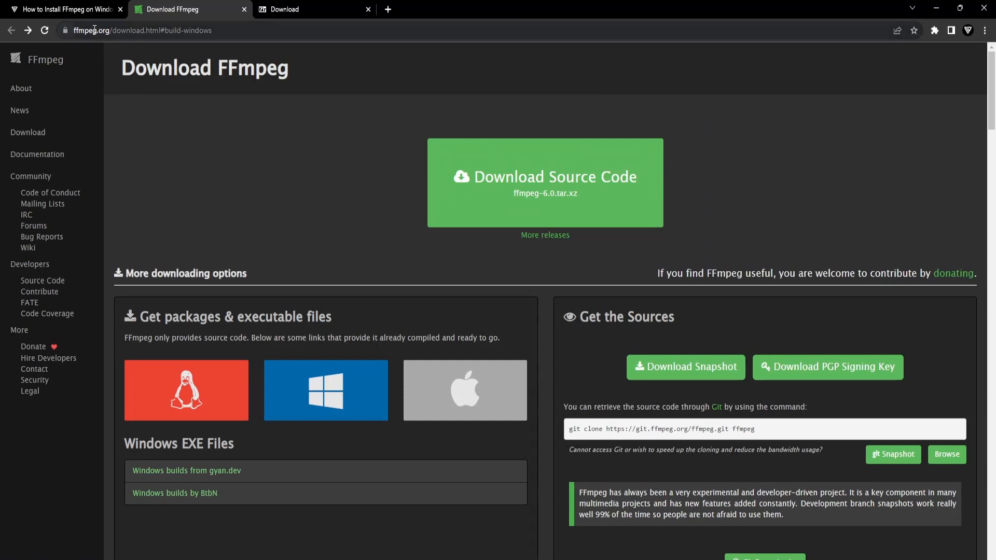
mouse_move(288, 174)
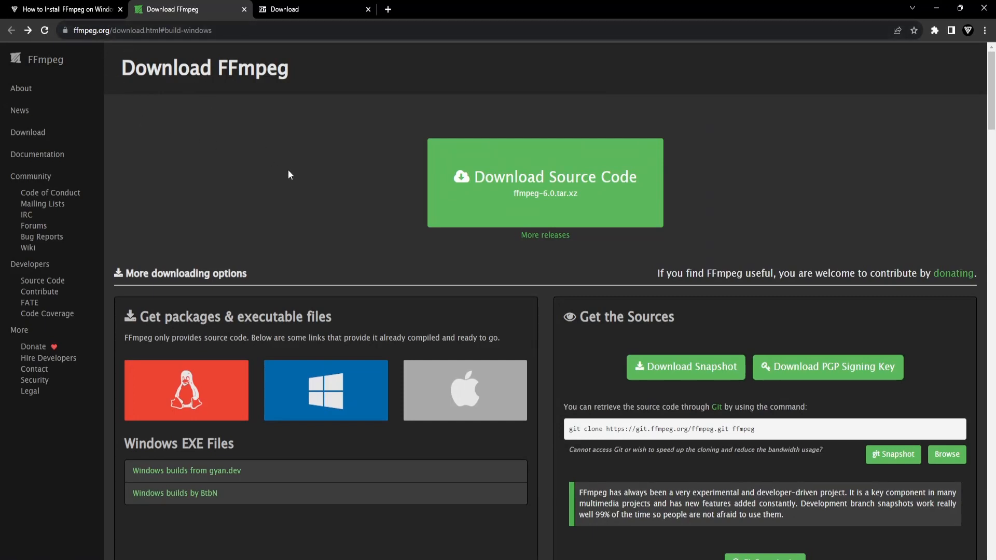
Follow the 'Windows builds from gyan.dev' link under Windows EXE Files
scroll(down, 3)
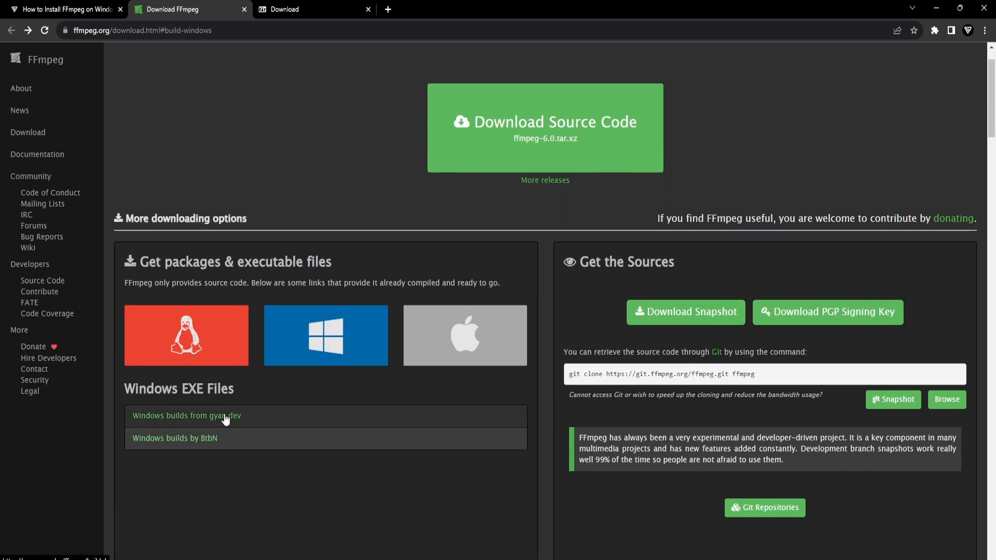
mouse_move(234, 421)
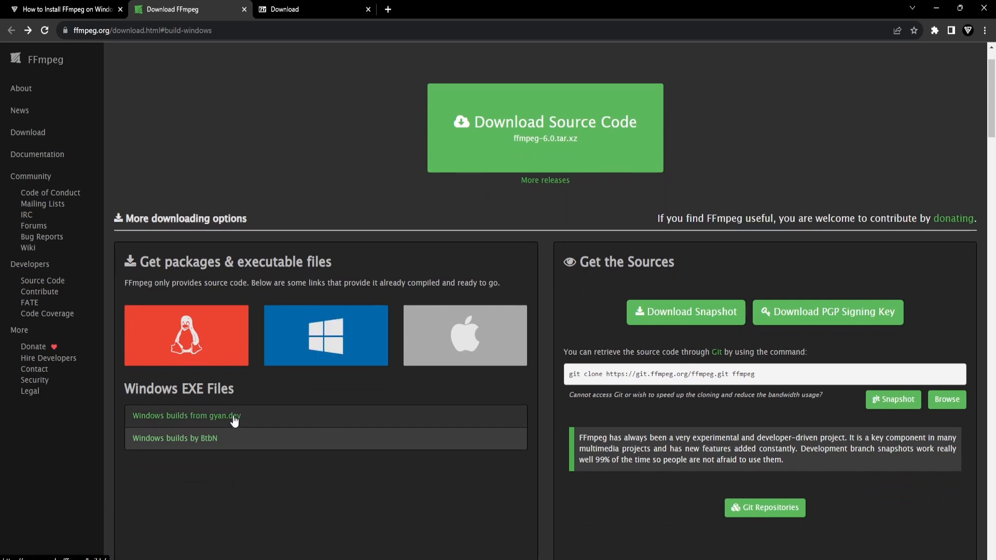
click(187, 416)
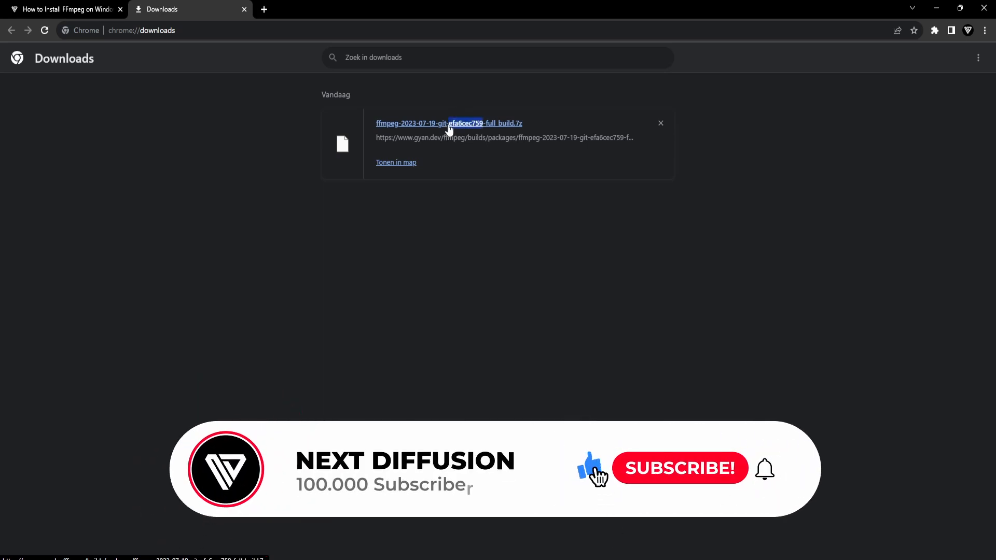
Extract ffmpeg.exe, ffplay.exe and ffprobe.exe from the archive's bin folder into C:\ffmpeg
double_click(449, 124)
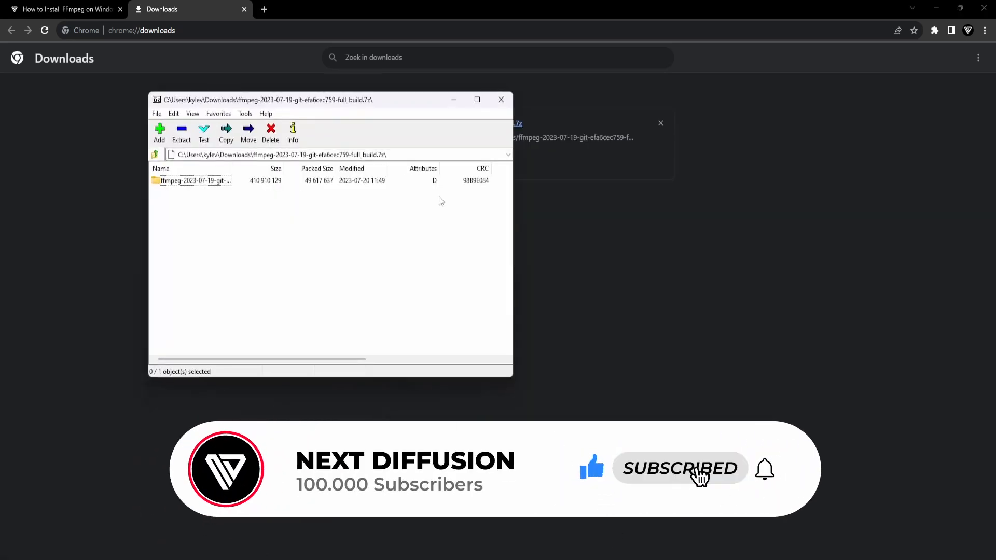
double_click(195, 180)
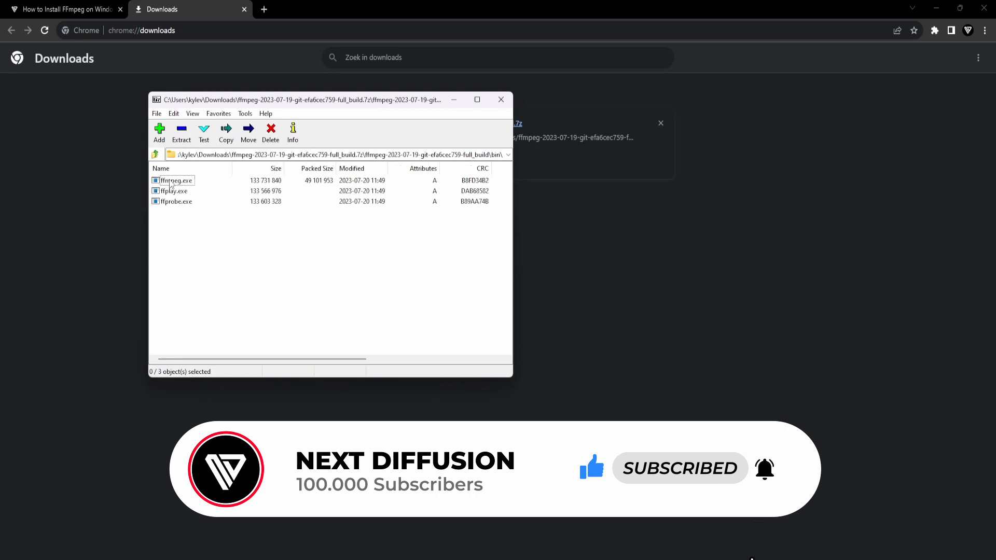
click(225, 133)
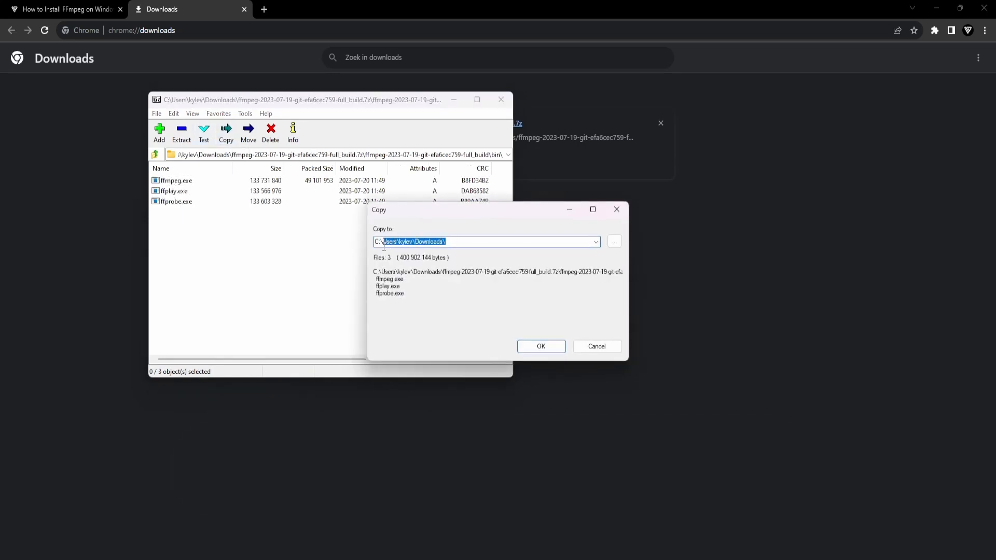
text(C:\ffmpeg)
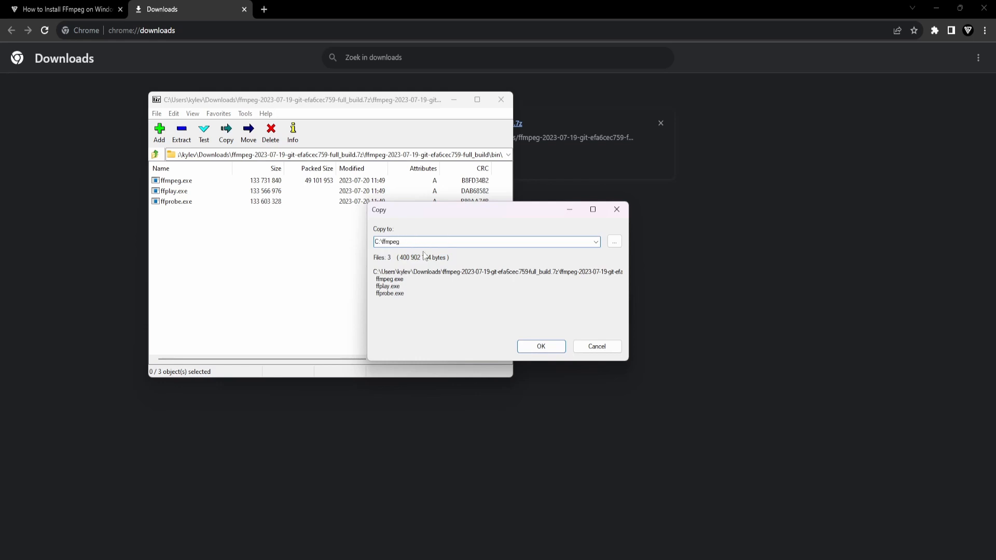
click(540, 346)
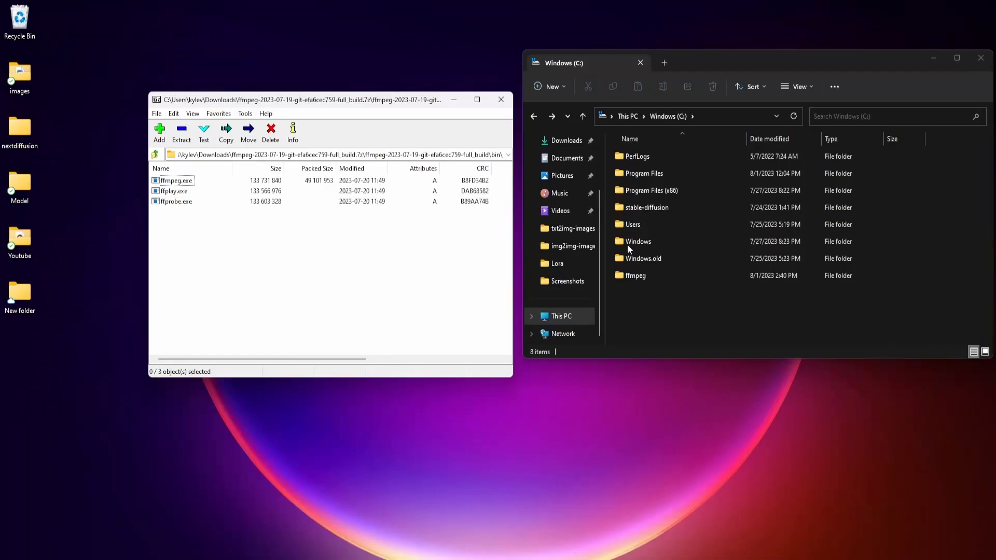
double_click(636, 275)
text(envir)
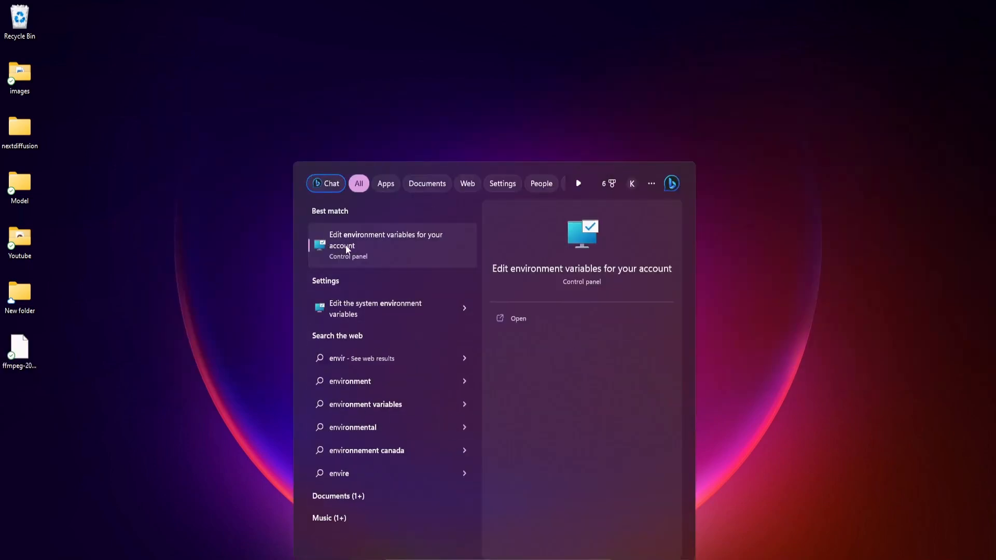
Add C:\ffmpeg as a new entry in the user Path variable and confirm
click(386, 246)
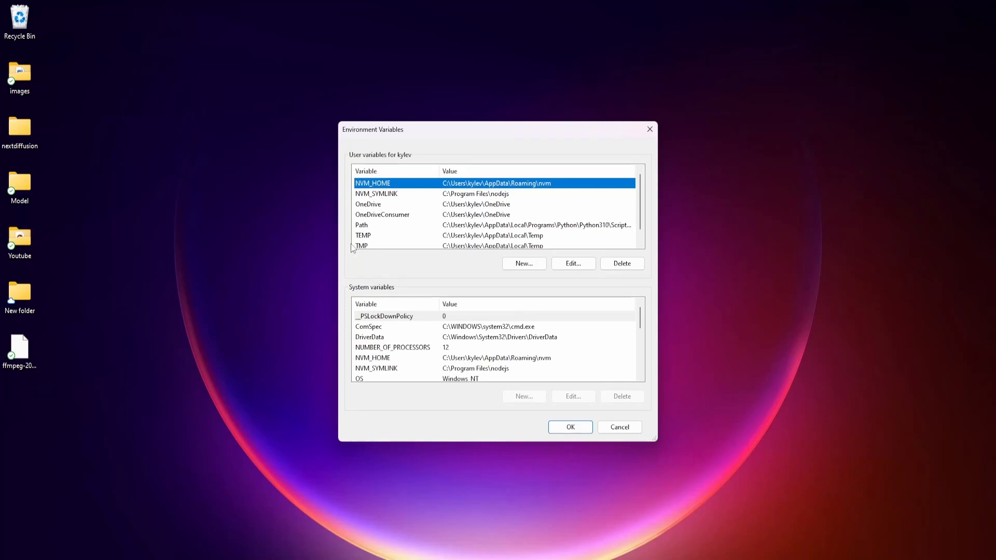
mouse_move(363, 229)
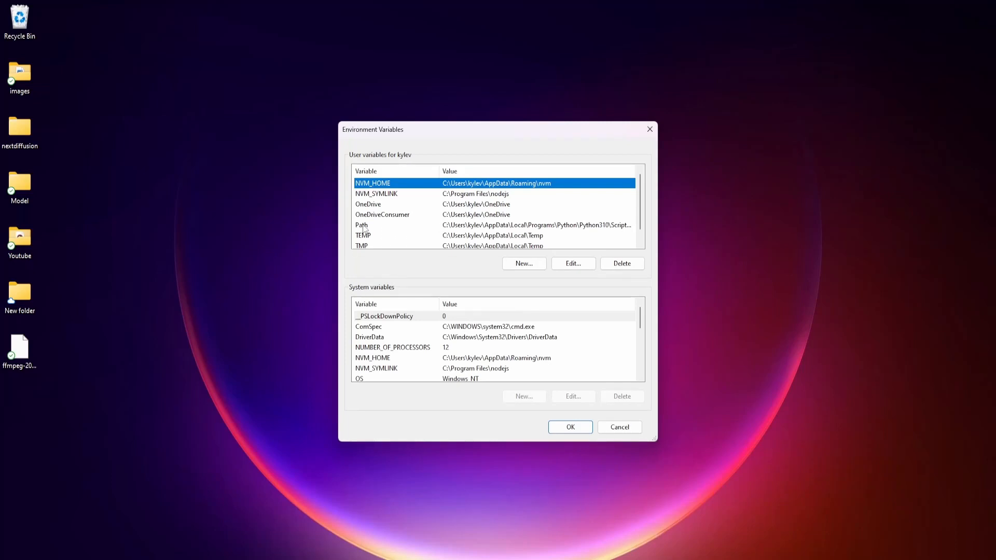
click(572, 264)
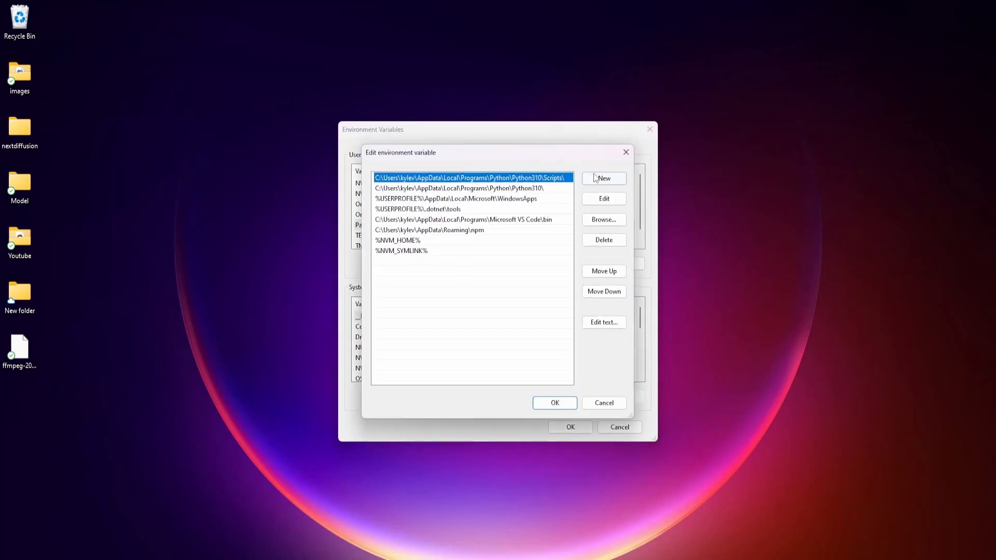
click(603, 179)
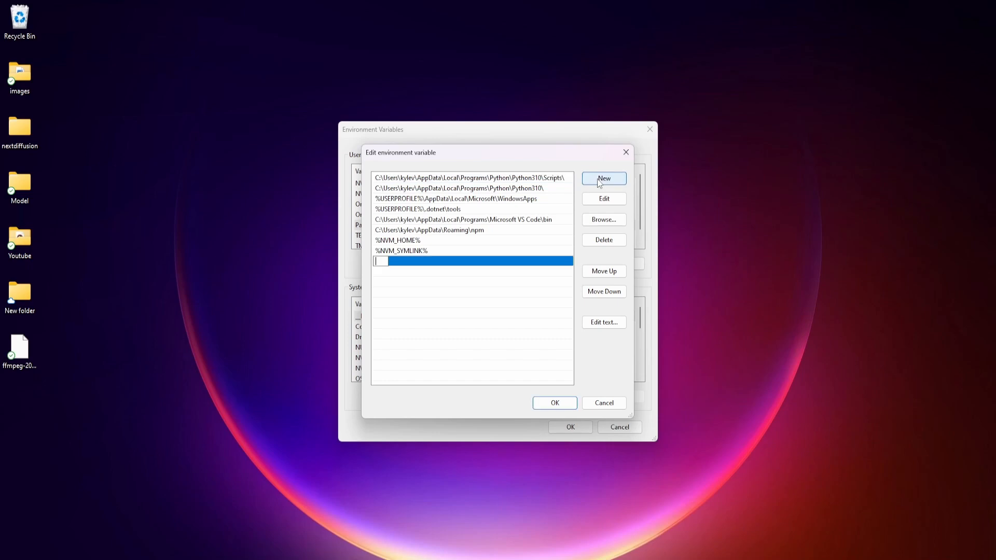
text(C:\)
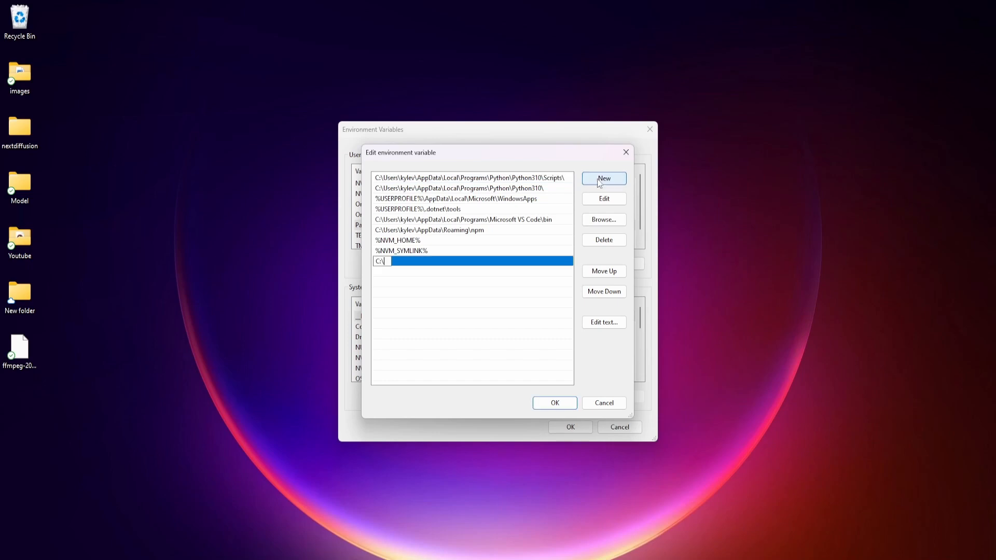
text(ffmpeg)
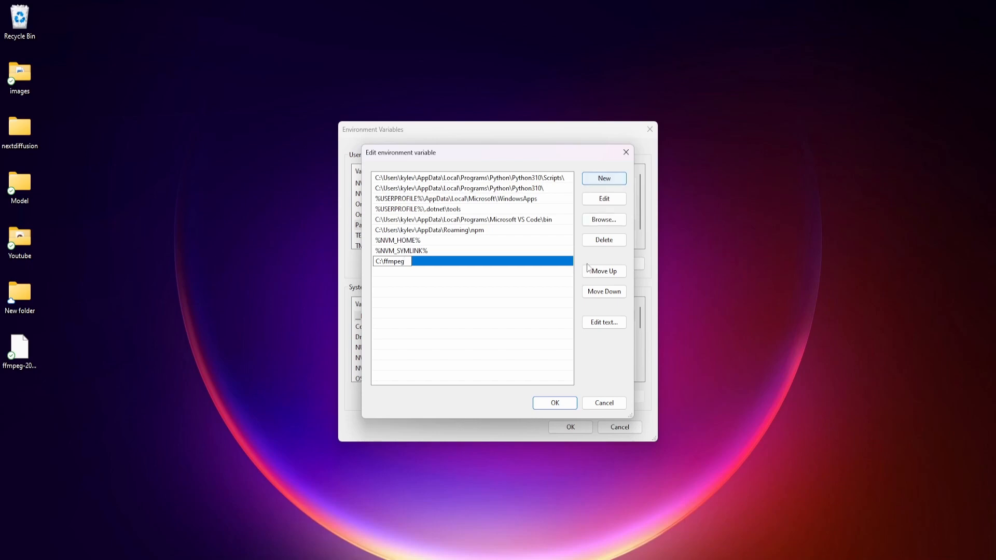
click(554, 402)
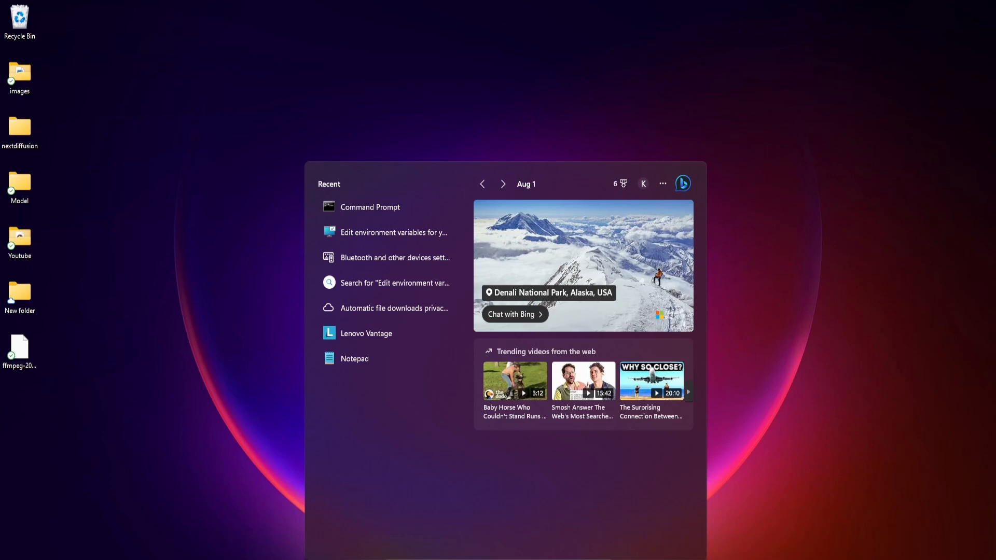
Launch Command Prompt via 'cmd' and run 'ffmpeg -version'
text(cmd)
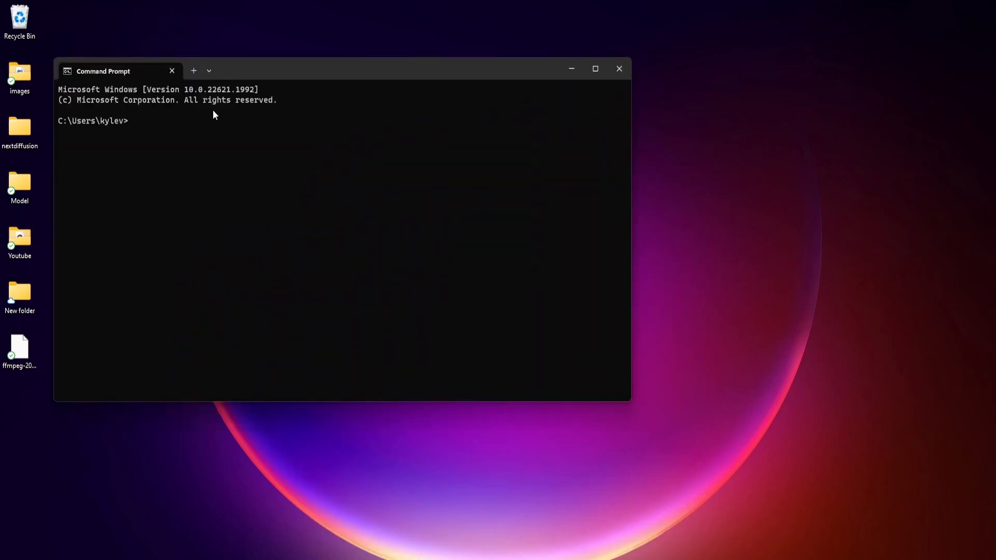
text(ffmpeg -)
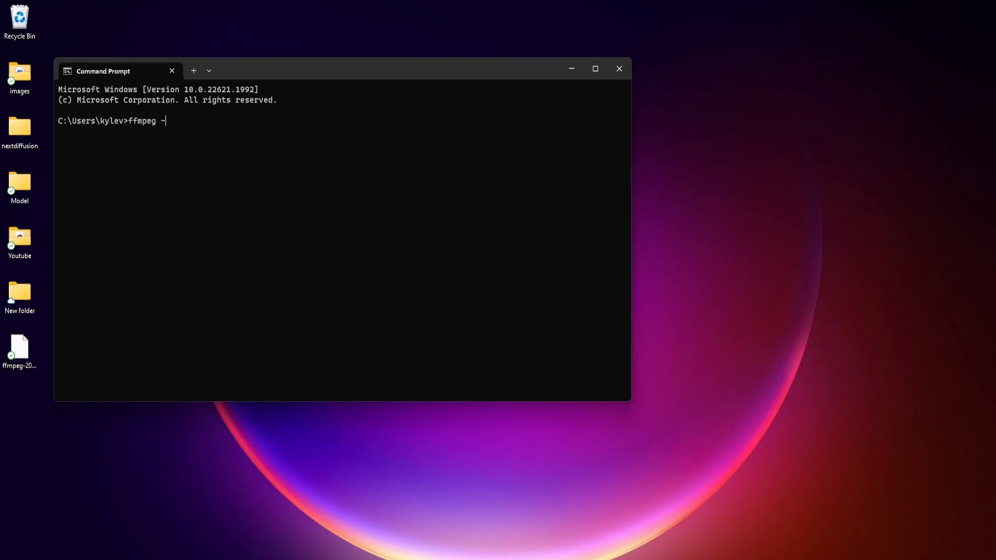
text(version)
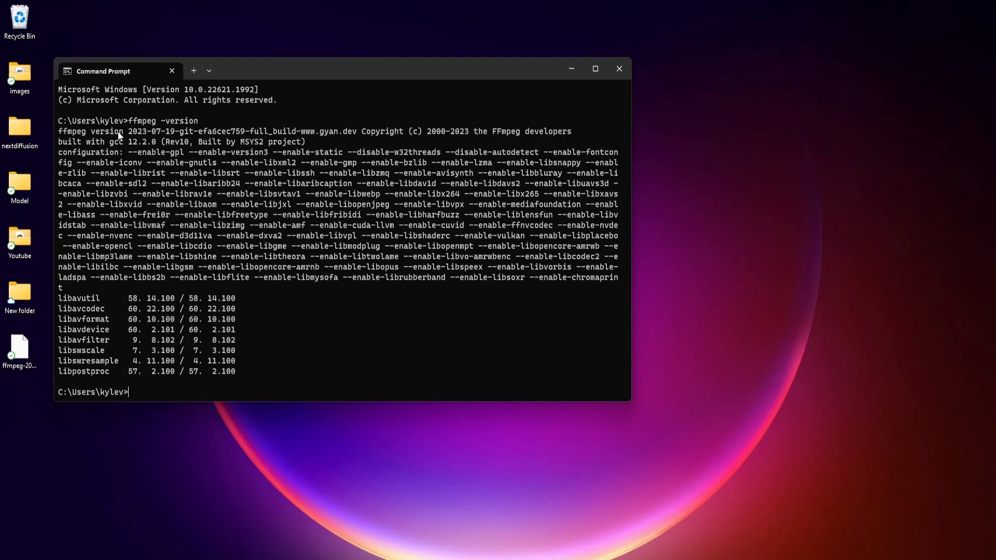
mouse_move(248, 138)
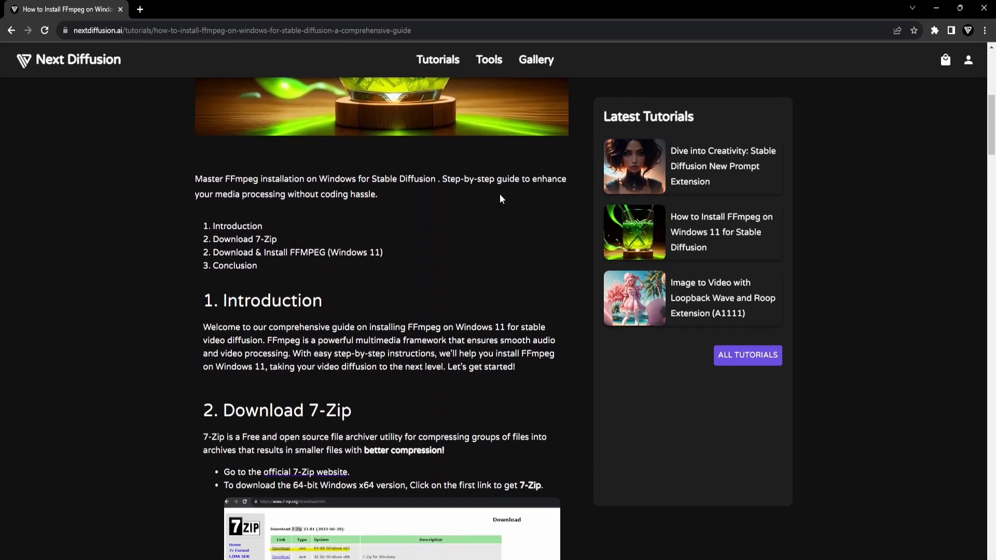
scroll(down, 3)
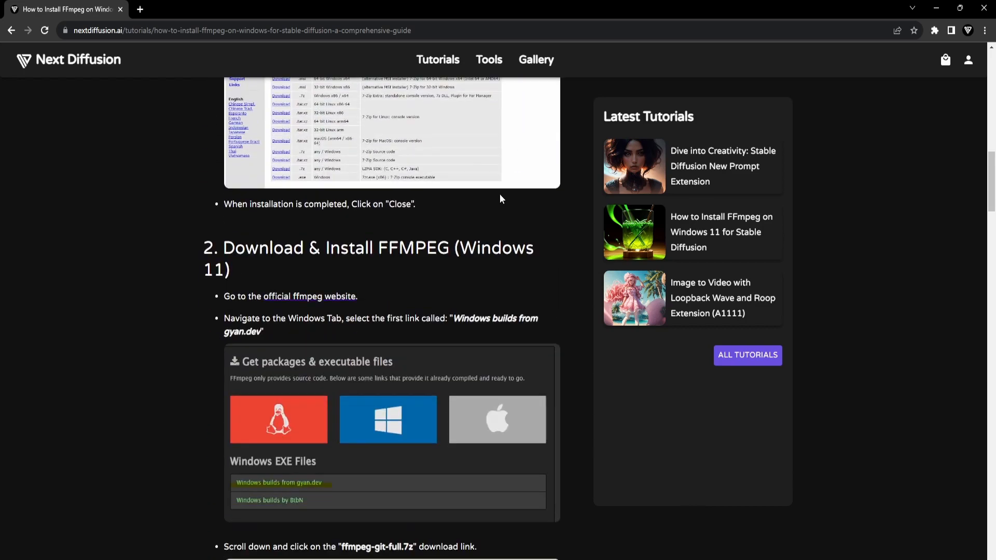